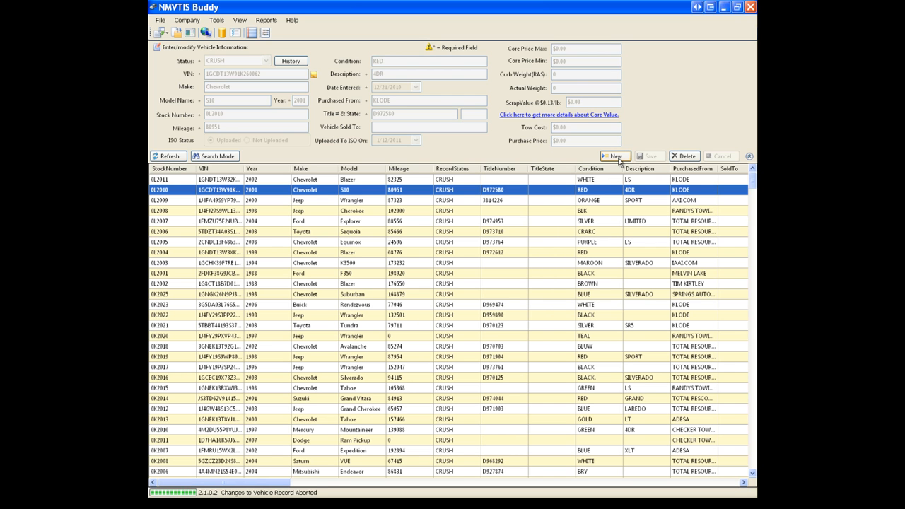
Start a new blank vehicle record with status On Hand and today's date.
left_click(614, 156)
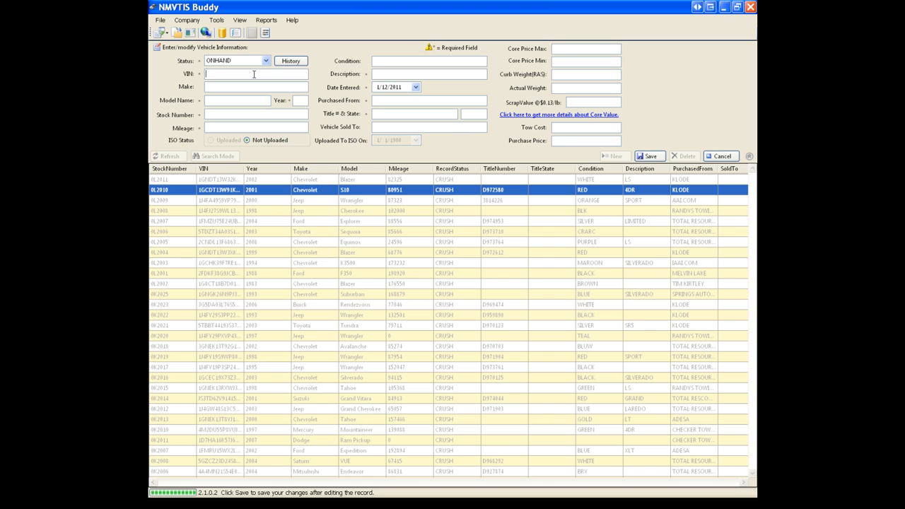
type("2G1FP22K212106197")
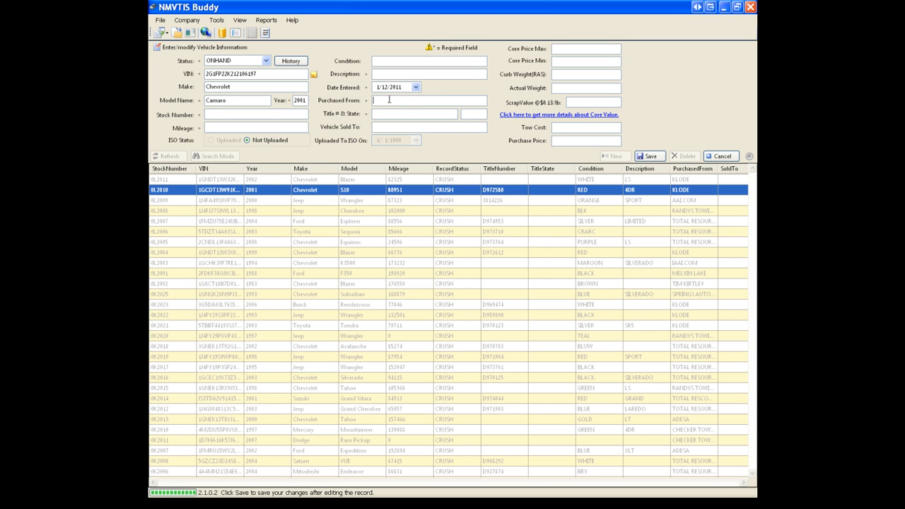
type("MICHAEL-H-LAMBERT")
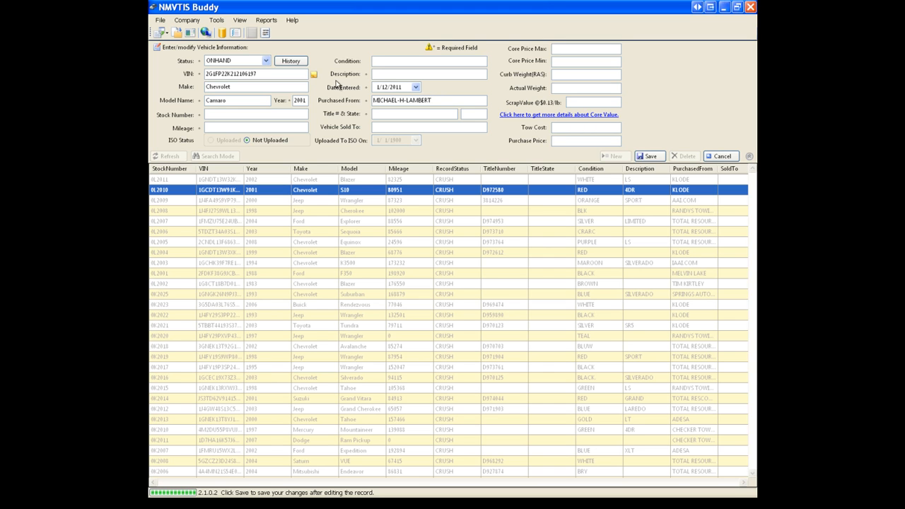
left_click(314, 73)
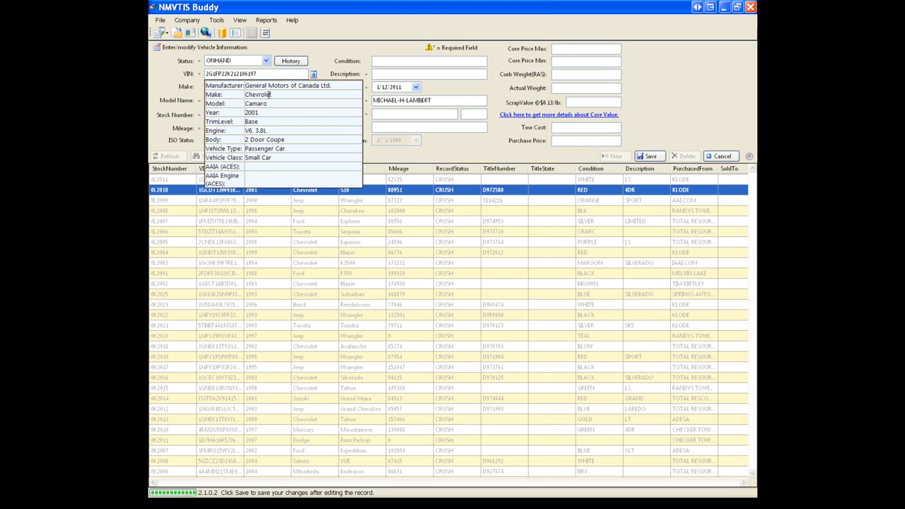
mouse_move(321, 74)
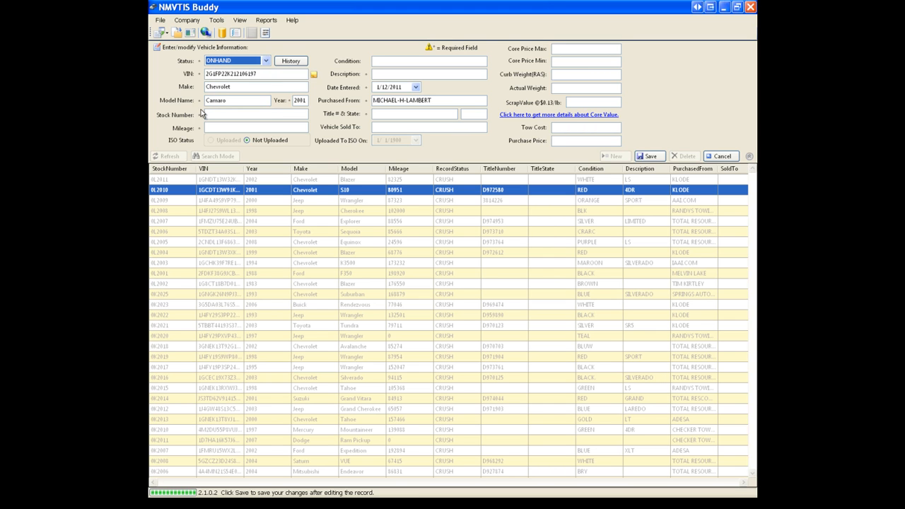
mouse_move(201, 136)
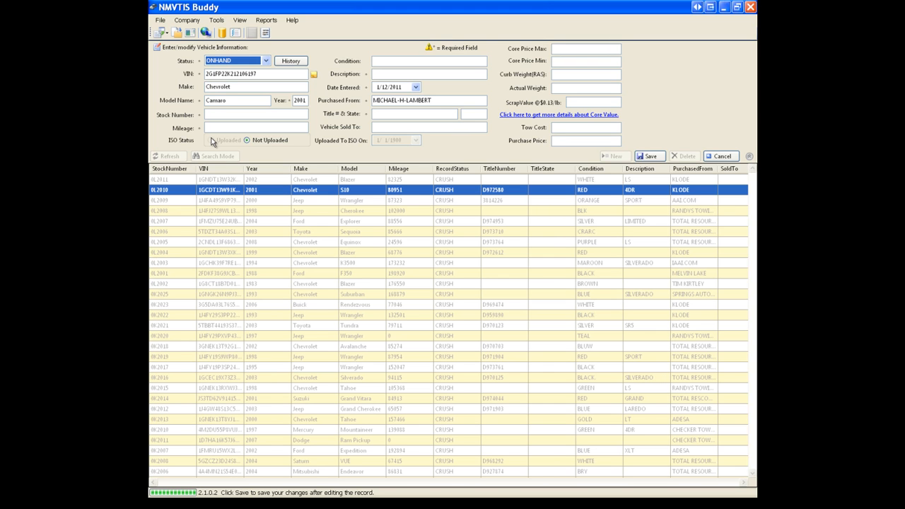
mouse_move(306, 86)
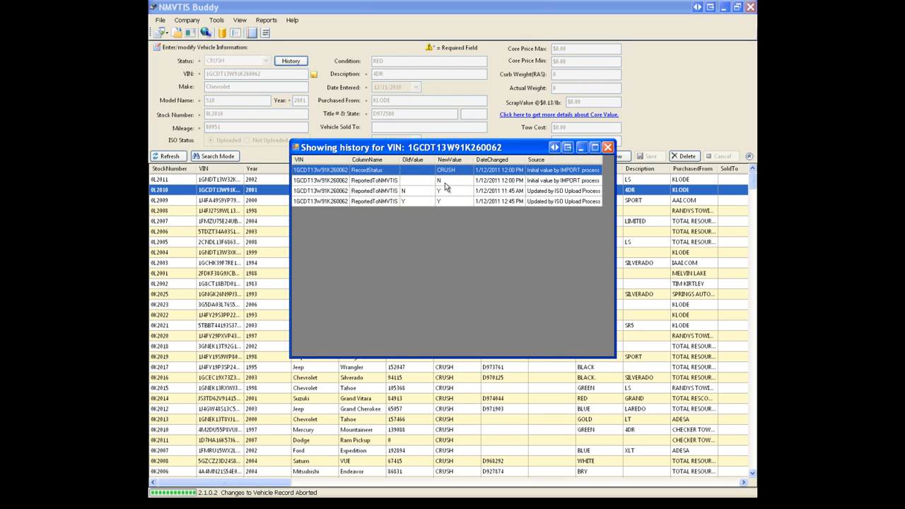
mouse_move(463, 220)
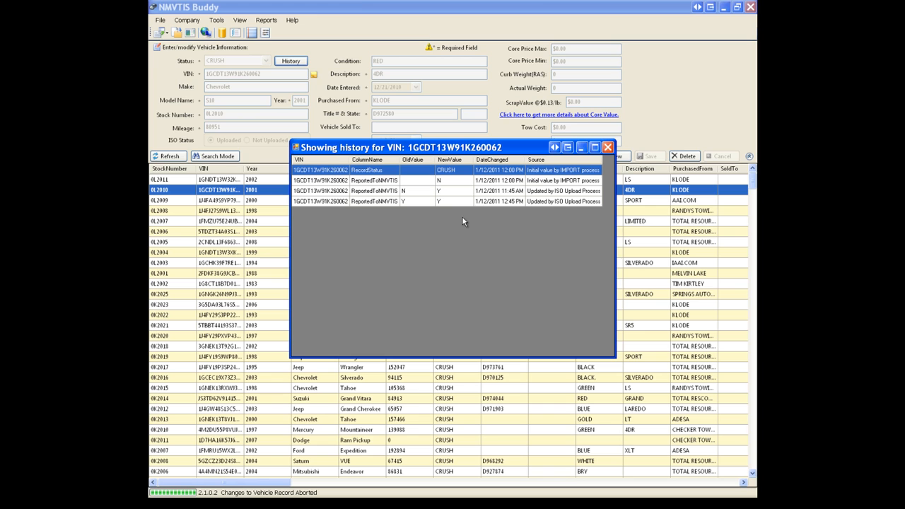
mouse_move(334, 6)
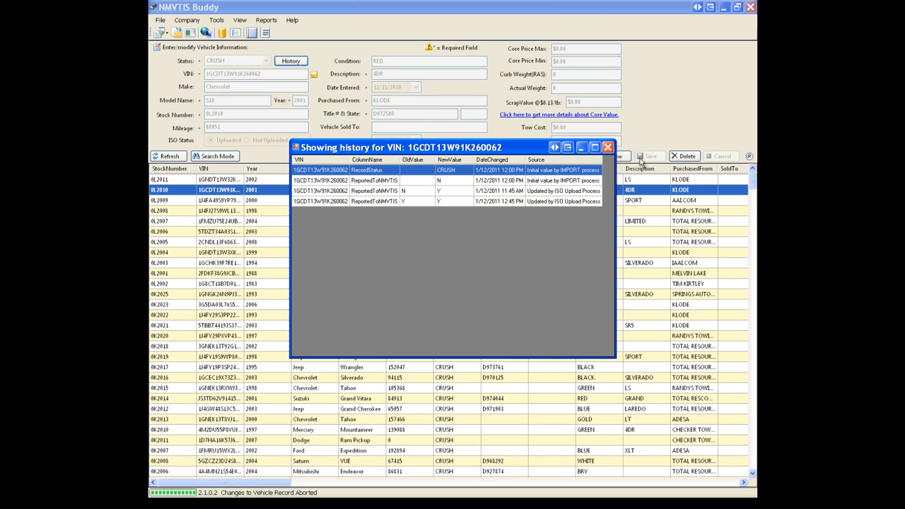
Close the VIN history window, returning to the Chevrolet S10 record's scrap and cost details.
left_click(605, 146)
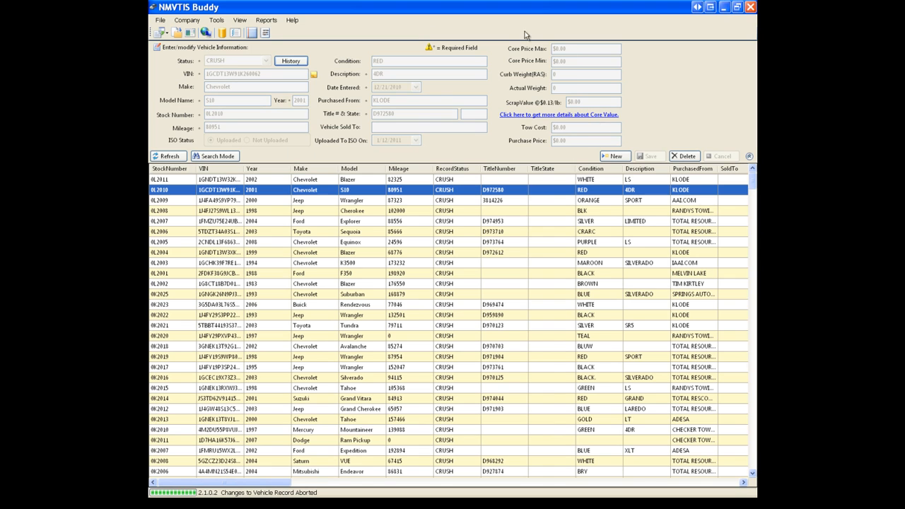
mouse_move(534, 48)
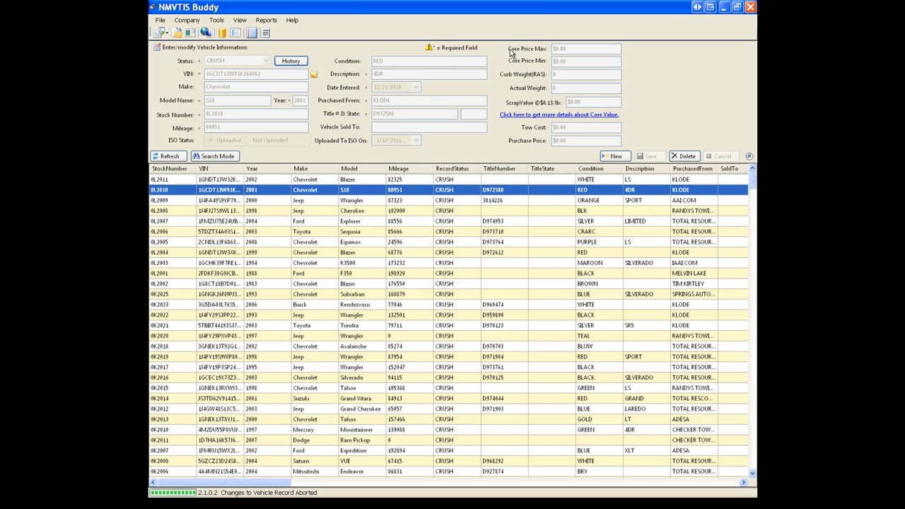
mouse_move(531, 46)
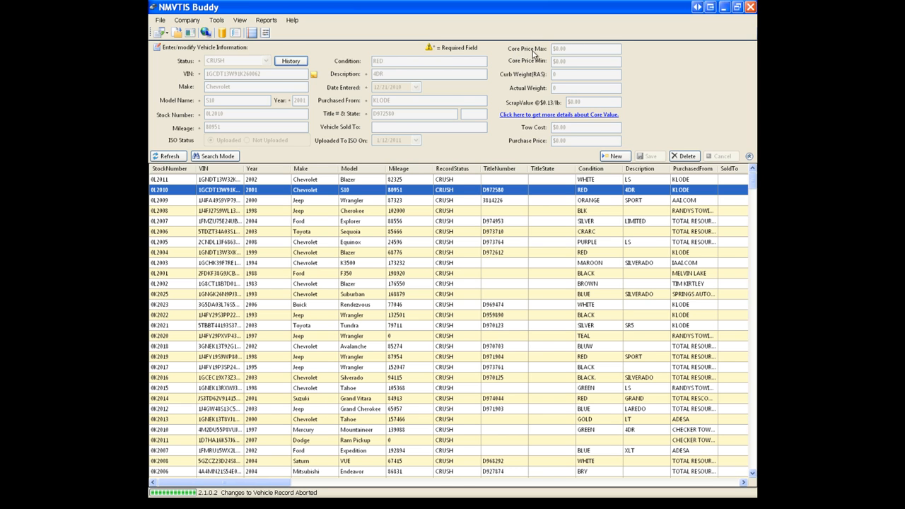
mouse_move(563, 77)
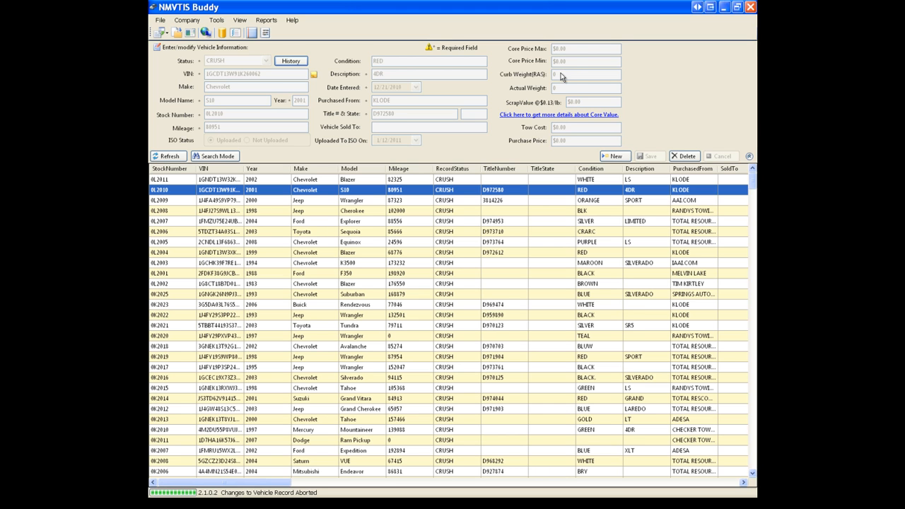
mouse_move(557, 90)
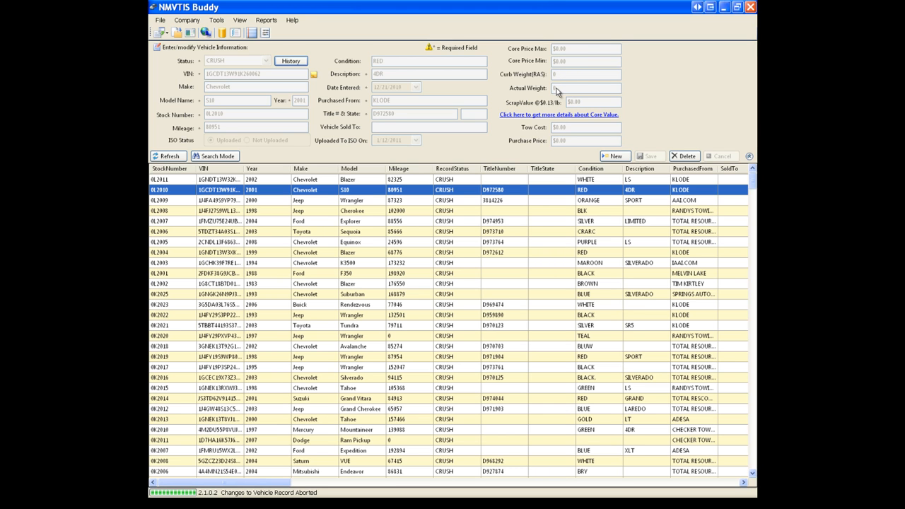
mouse_move(563, 90)
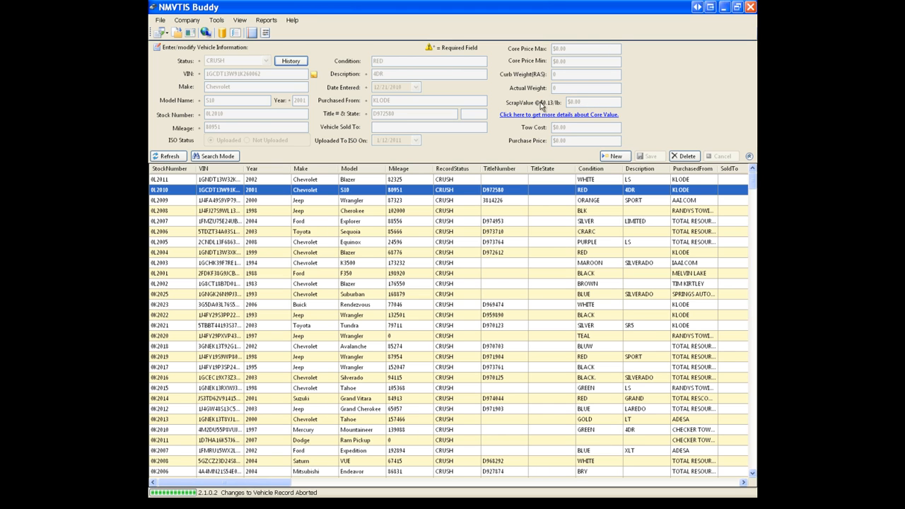
mouse_move(575, 135)
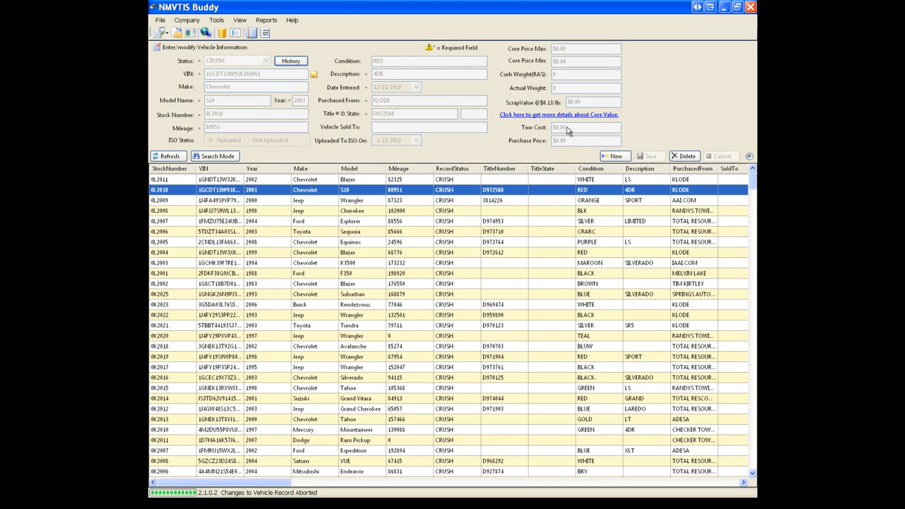
mouse_move(167, 74)
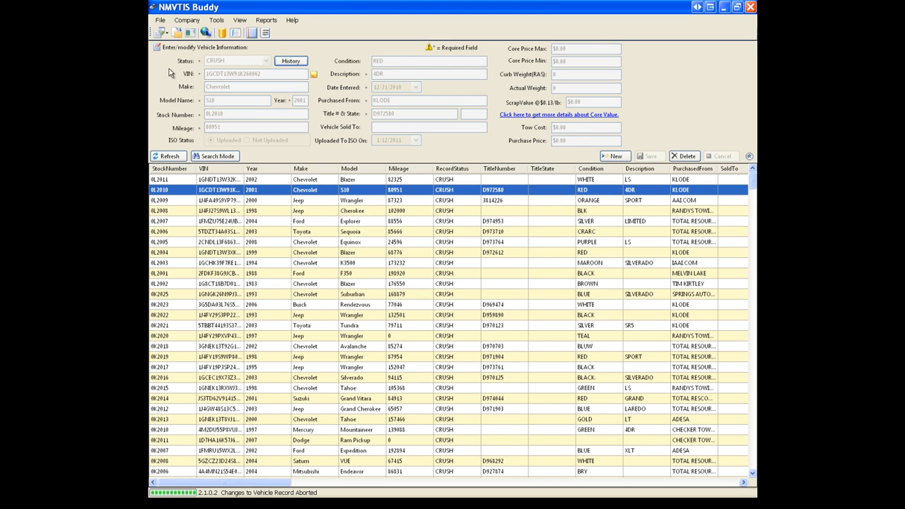
Refresh to reload 521 vehicle records, showing the 2002 Chevrolet Blazer record.
left_click(170, 178)
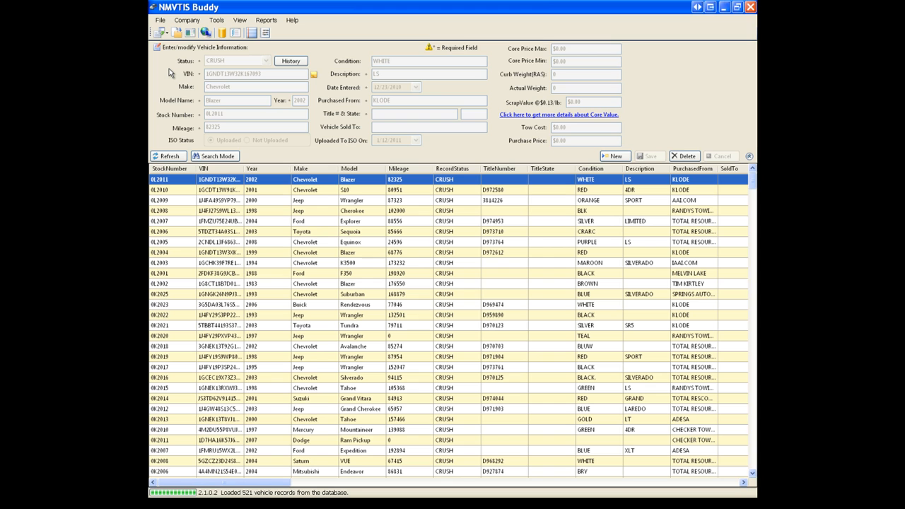
mouse_move(574, 150)
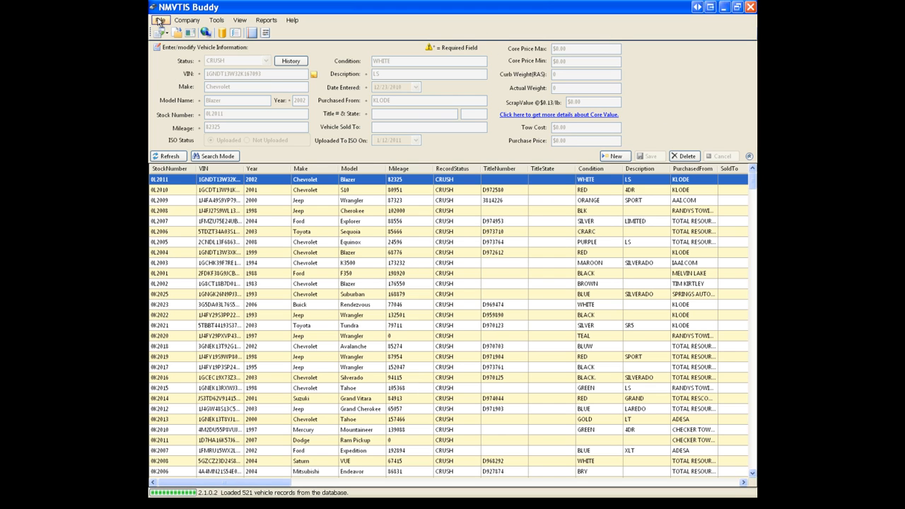
Start Import From Checkmate and preview the comma-delimited file's vehicle rows in the wizard.
left_click(162, 19)
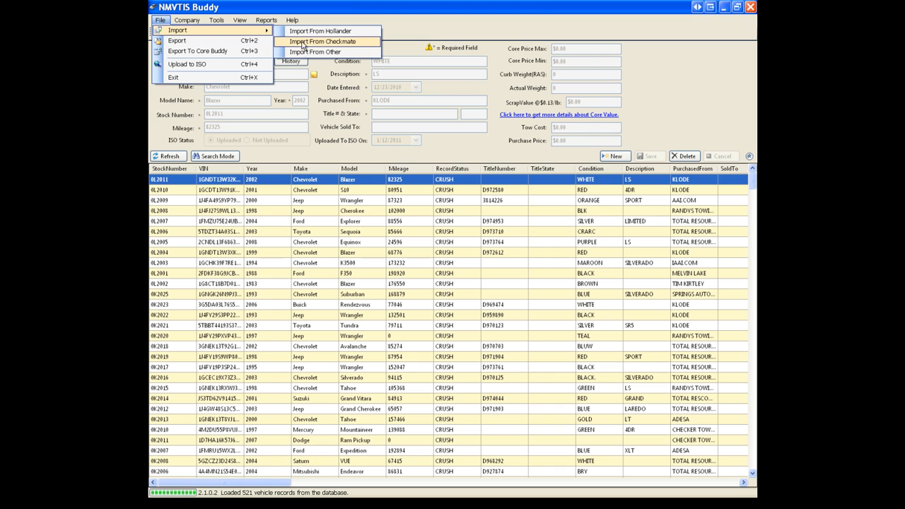
left_click(330, 44)
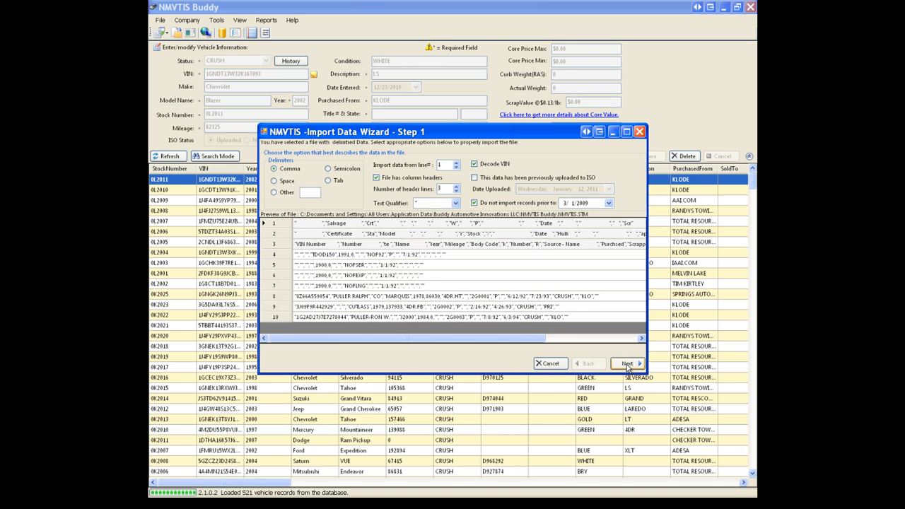
left_click(628, 362)
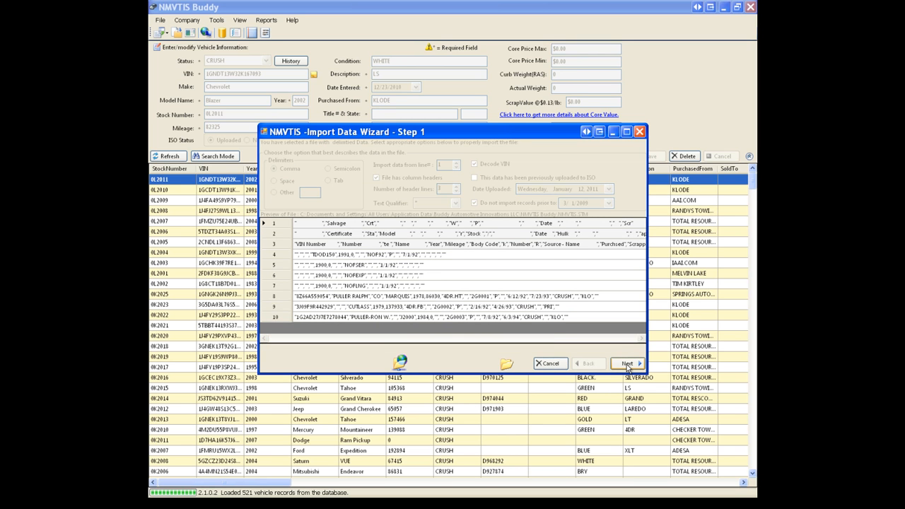
Advance the wizard to the column mapping of Checkmate source columns to vehicle fields.
left_click(624, 362)
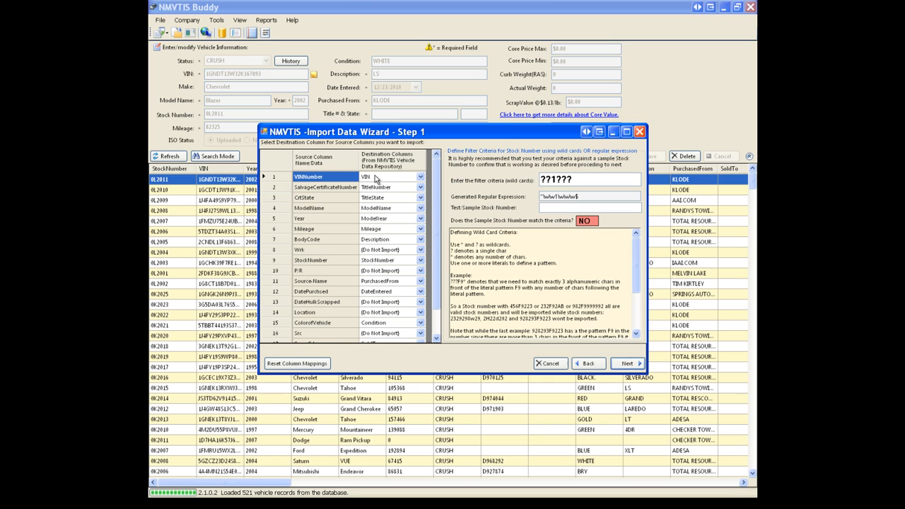
mouse_move(393, 190)
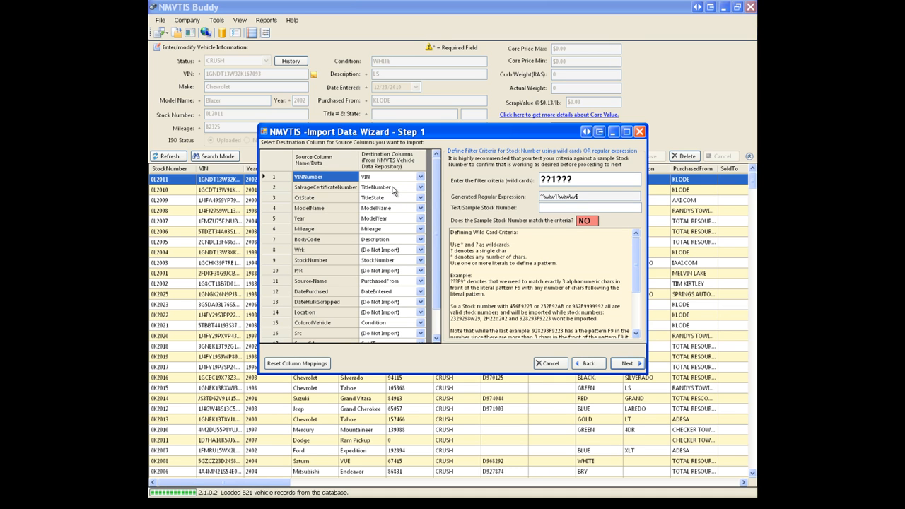
mouse_move(495, 231)
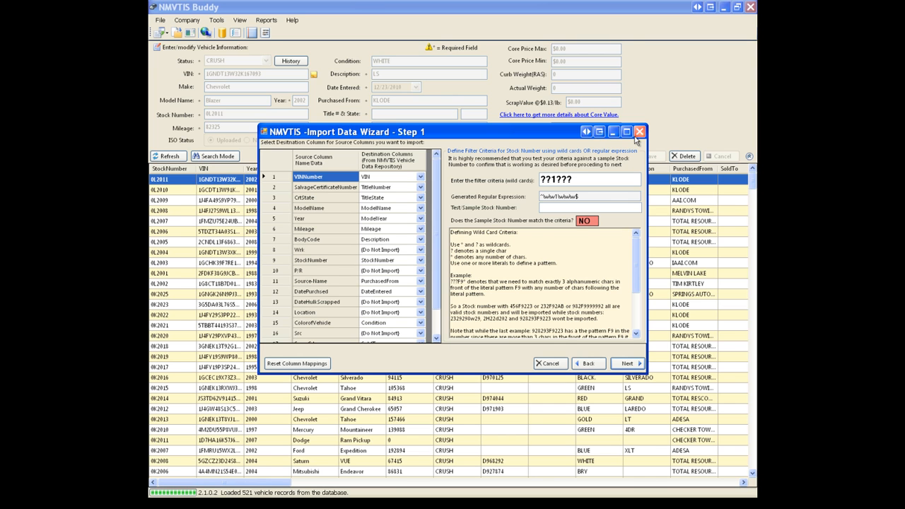
mouse_move(650, 135)
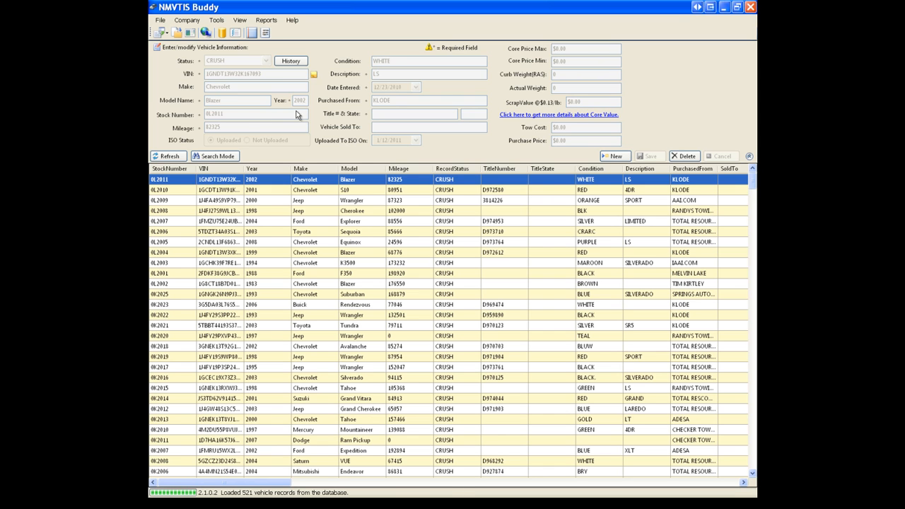
Select the 1998 Jeep Cherokee row in the vehicle grid.
left_click(215, 155)
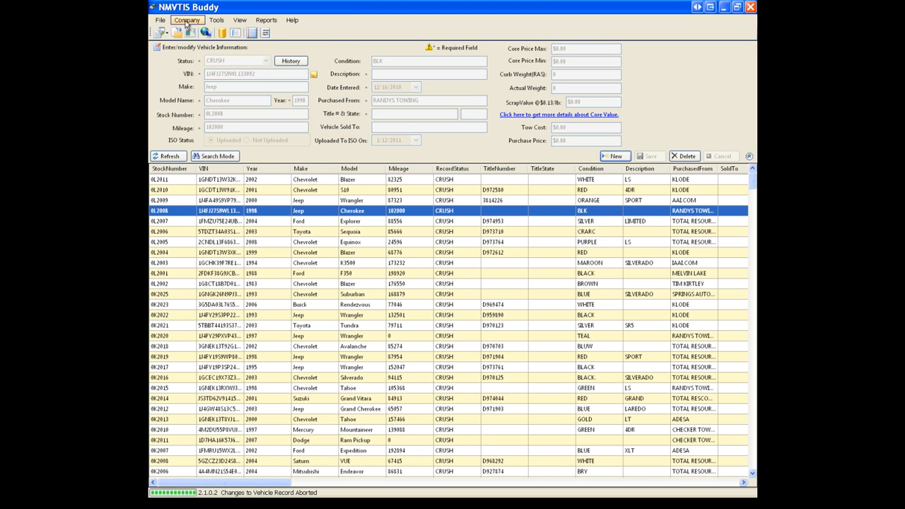
View switchable stores under Company, then list reports: vehicle info by VIN and uploaded vehicles.
left_click(186, 20)
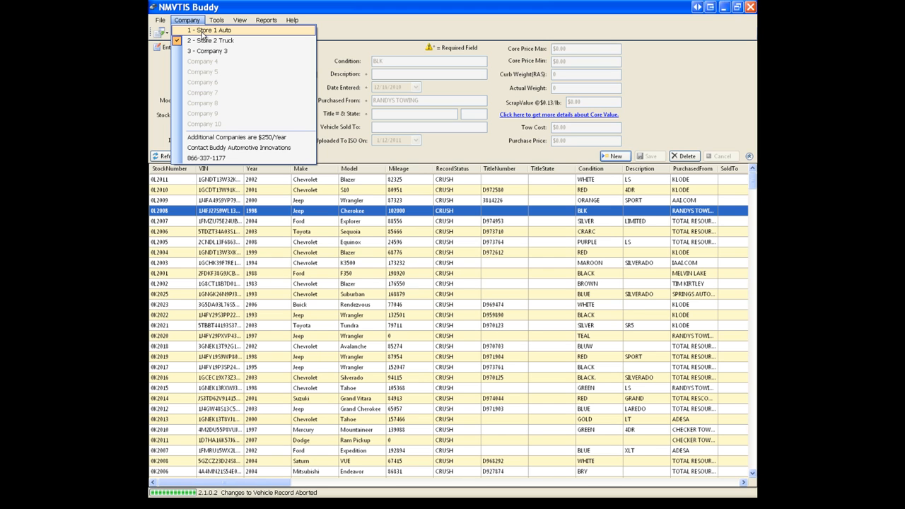
left_click(265, 19)
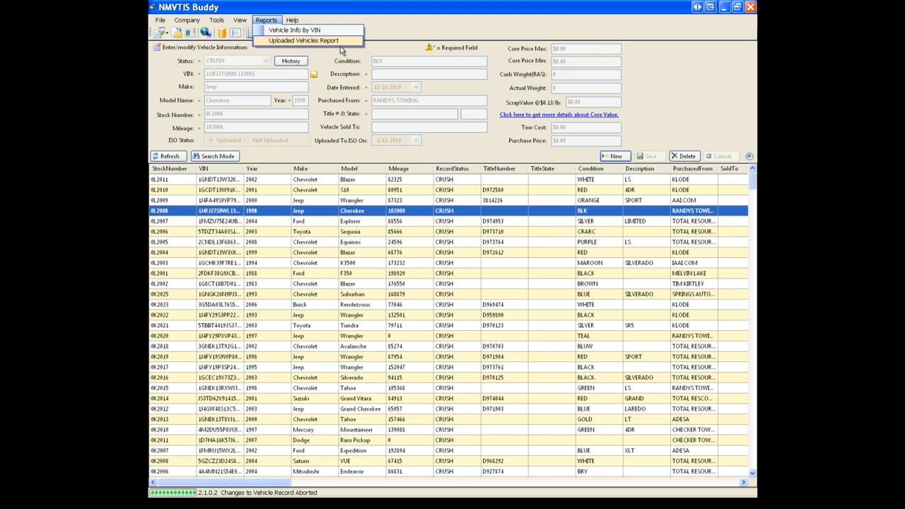